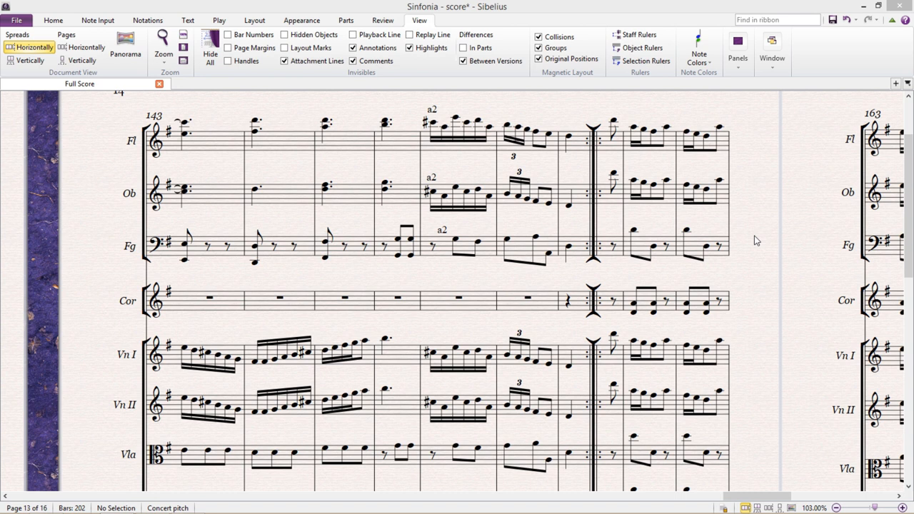
pyautogui.moveTo(761, 249)
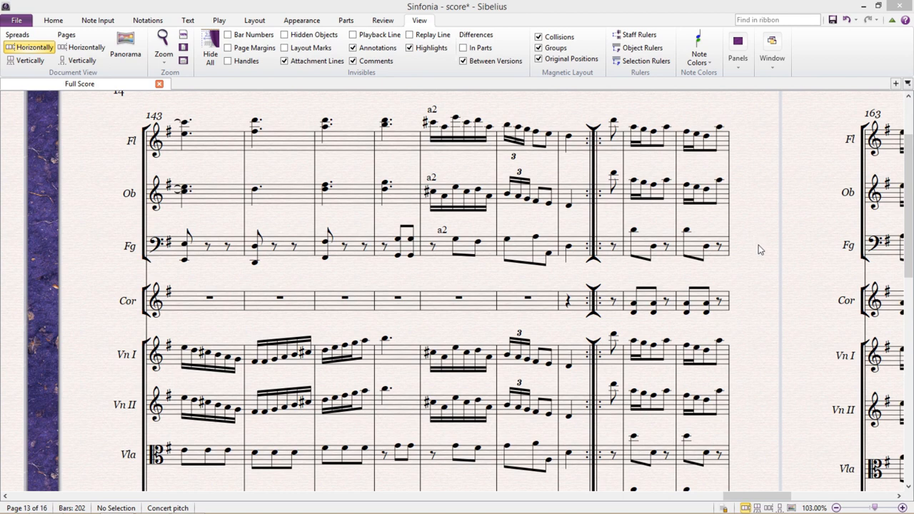
pyautogui.moveTo(283, 238)
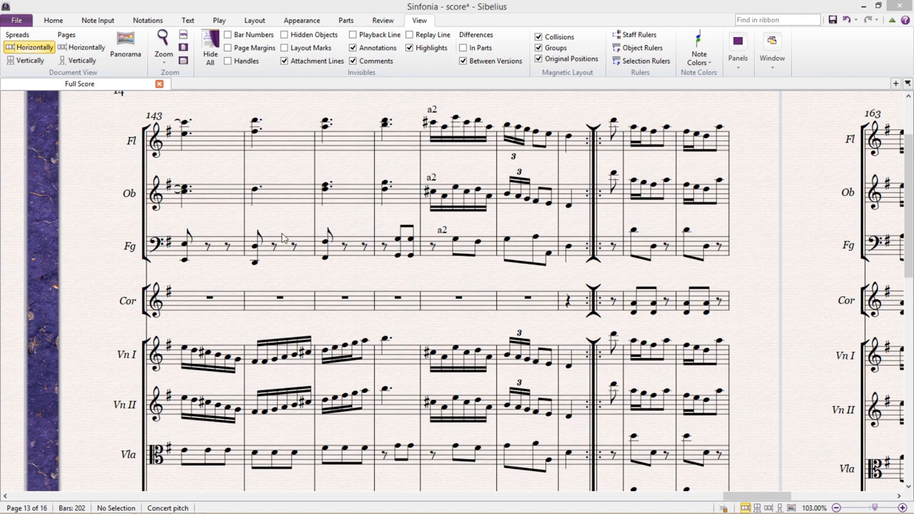
pyautogui.moveTo(222, 229)
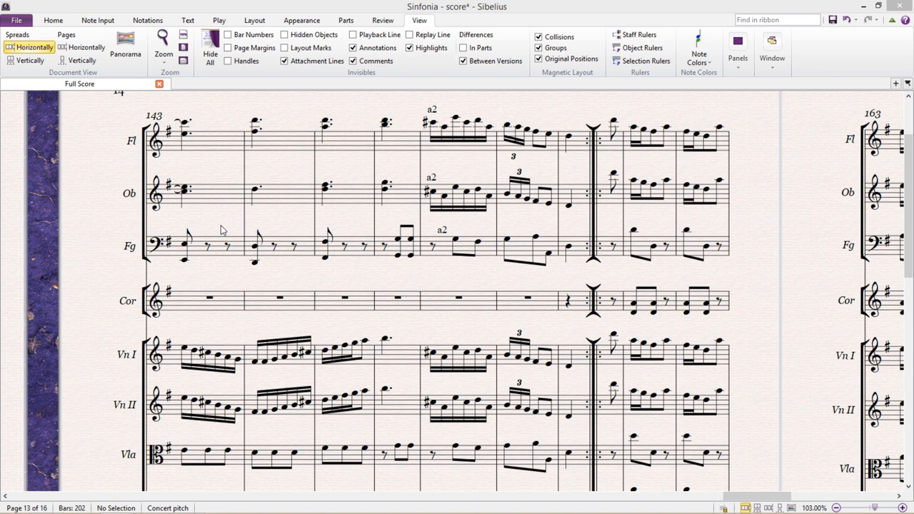
pyautogui.moveTo(218, 215)
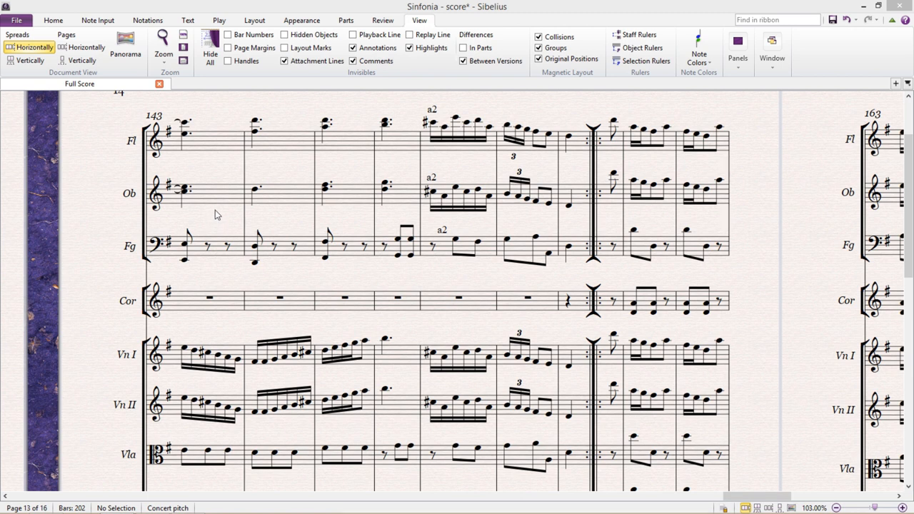
pyautogui.moveTo(227, 212)
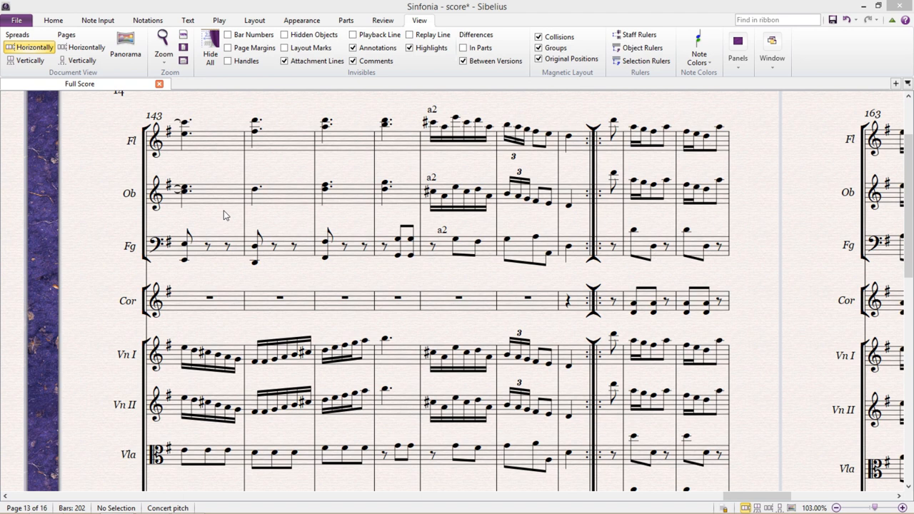
pyautogui.moveTo(216, 214)
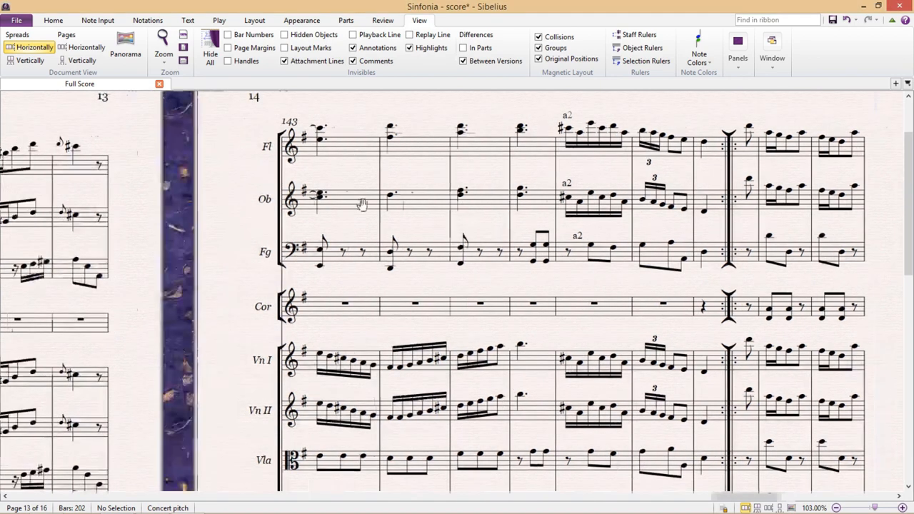
# Step: Scroll back across the page spreads to page 13, which starts at bar 124
pyautogui.scroll(-3)
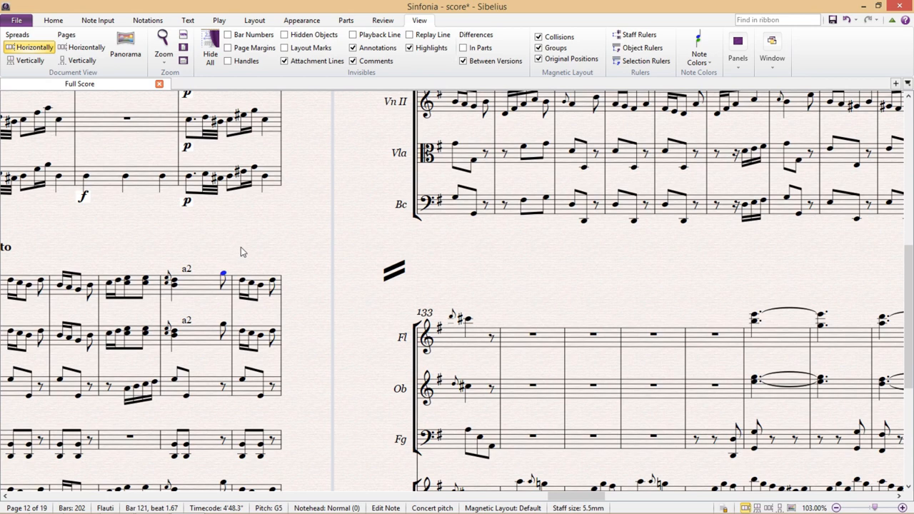
pyautogui.scroll(-3)
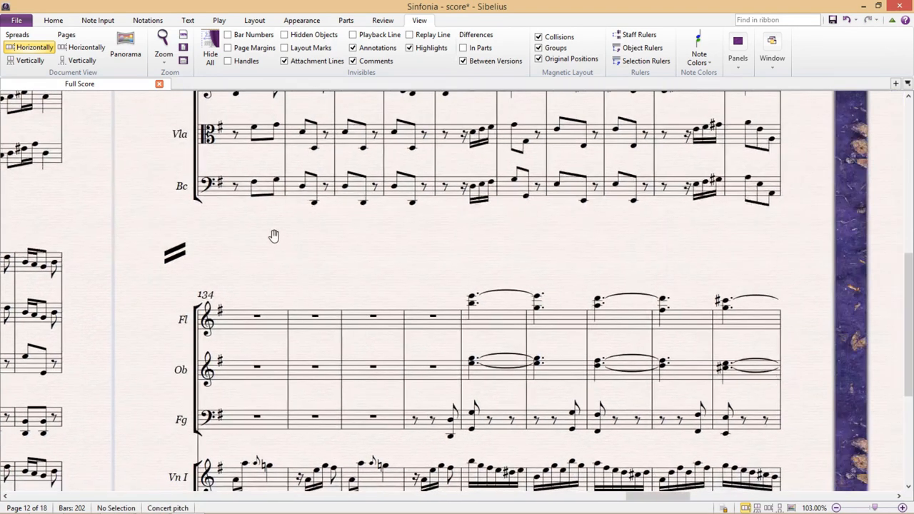
pyautogui.scroll(-3)
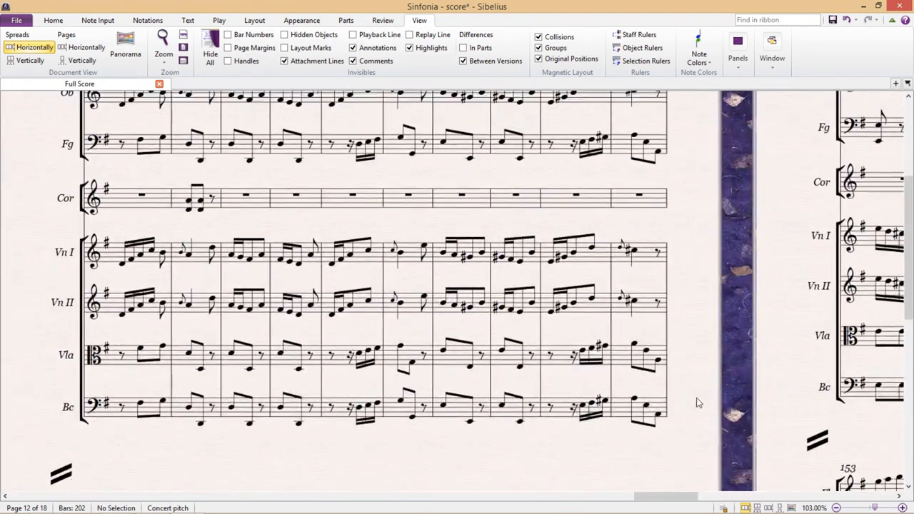
pyautogui.scroll(3)
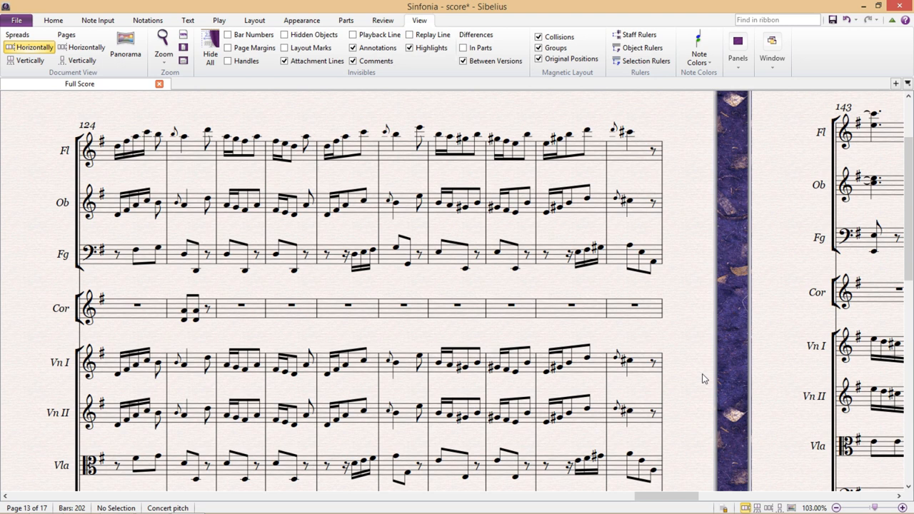
pyautogui.moveTo(652, 83)
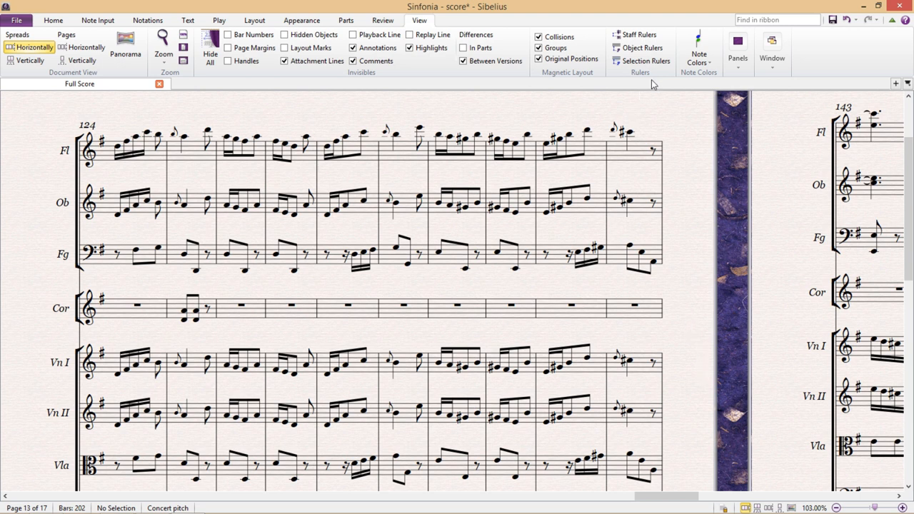
# Step: Turn on the Navigator and Timeline panels from the View tab's Panels list
pyautogui.click(737, 50)
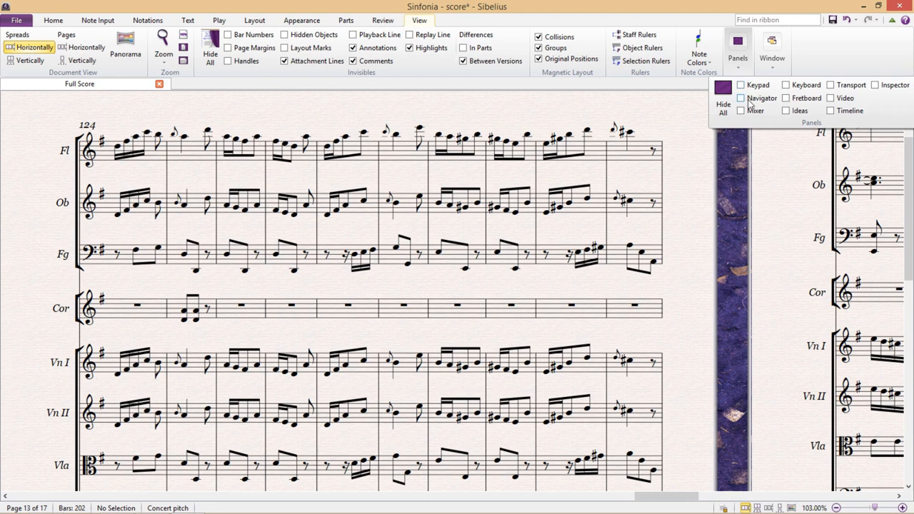
pyautogui.moveTo(761, 98)
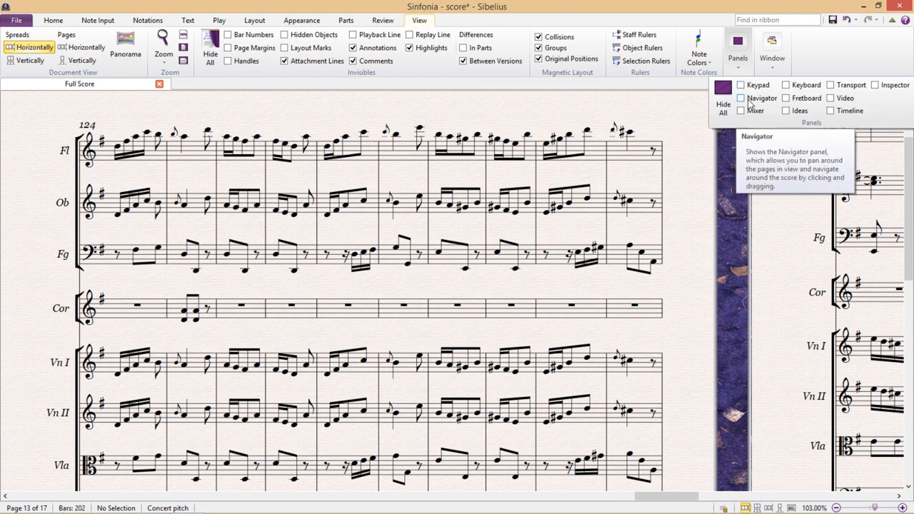
pyautogui.click(741, 98)
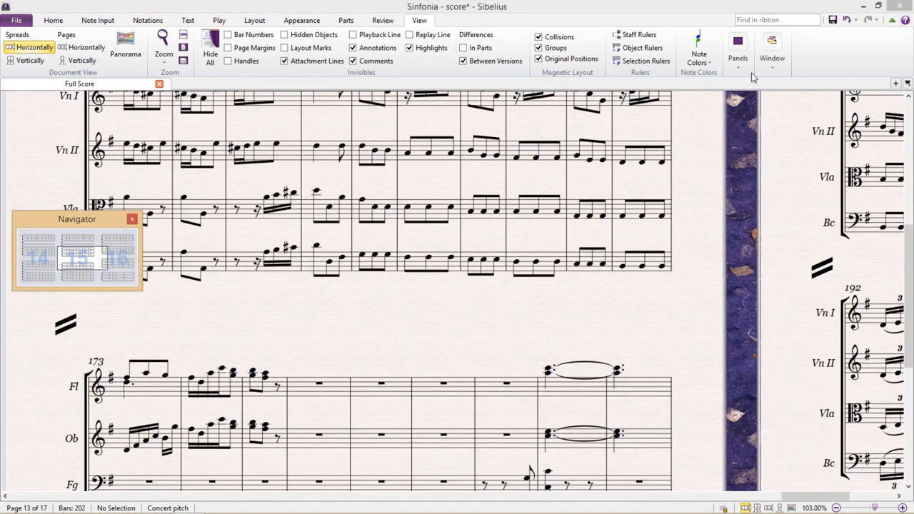
pyautogui.click(738, 50)
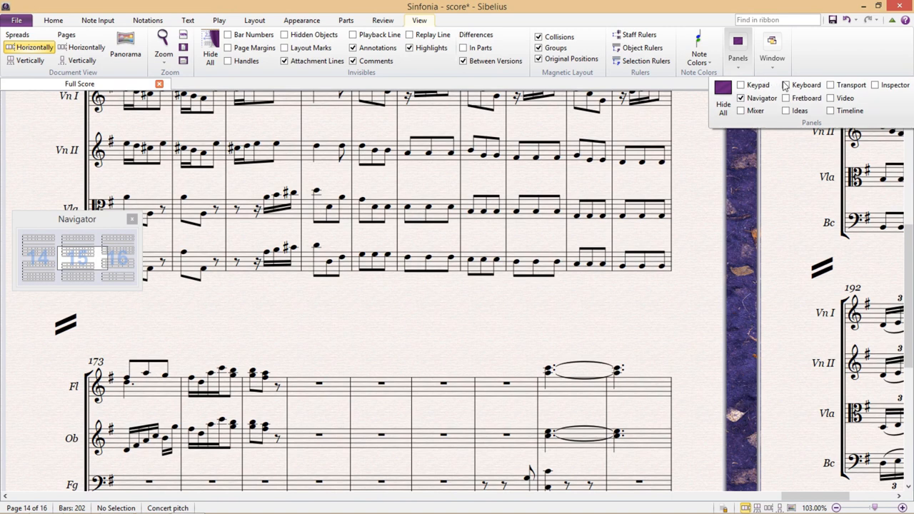
pyautogui.click(832, 110)
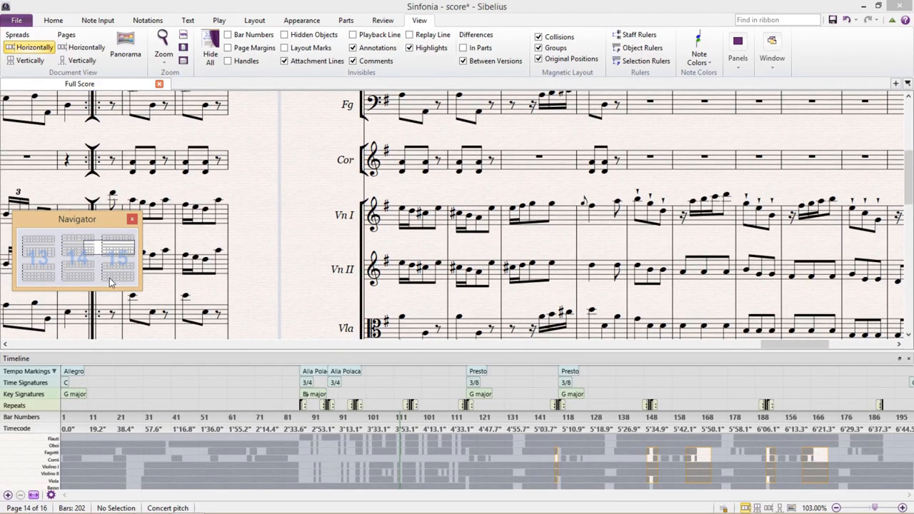
pyautogui.moveTo(252, 266)
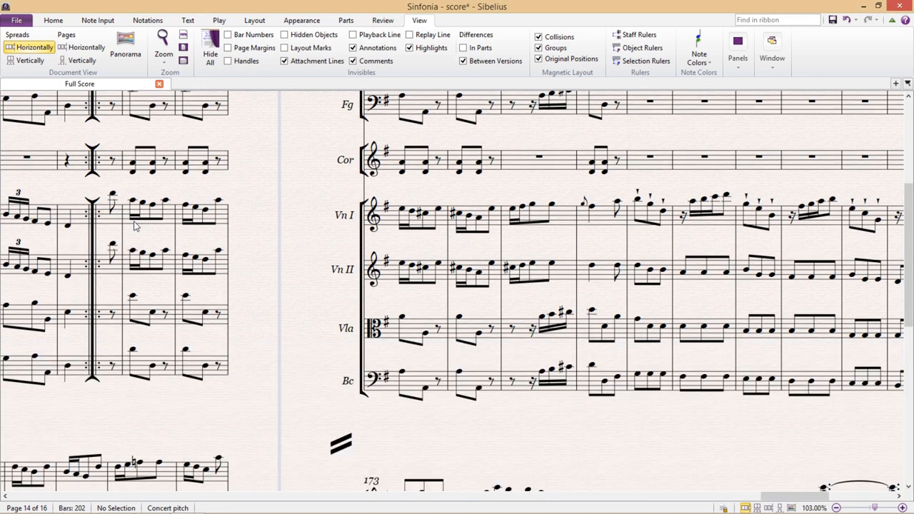
pyautogui.moveTo(325, 300)
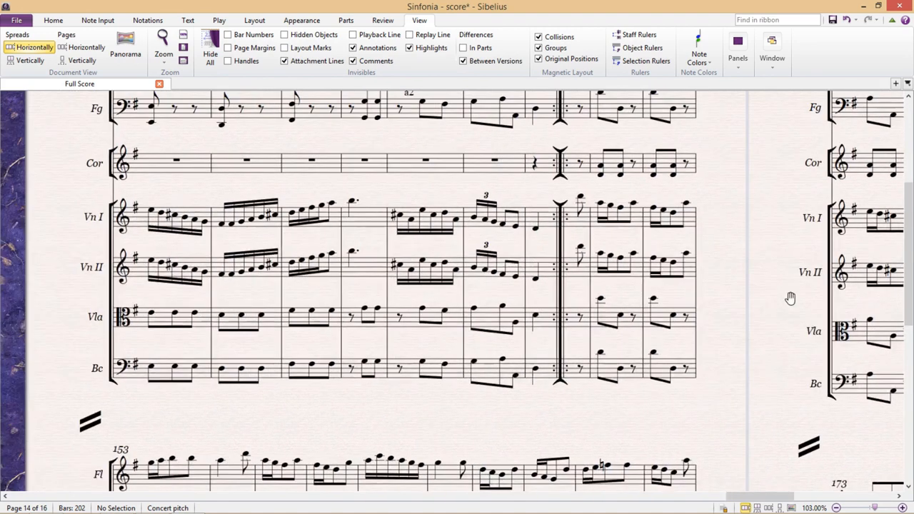
pyautogui.moveTo(745, 206)
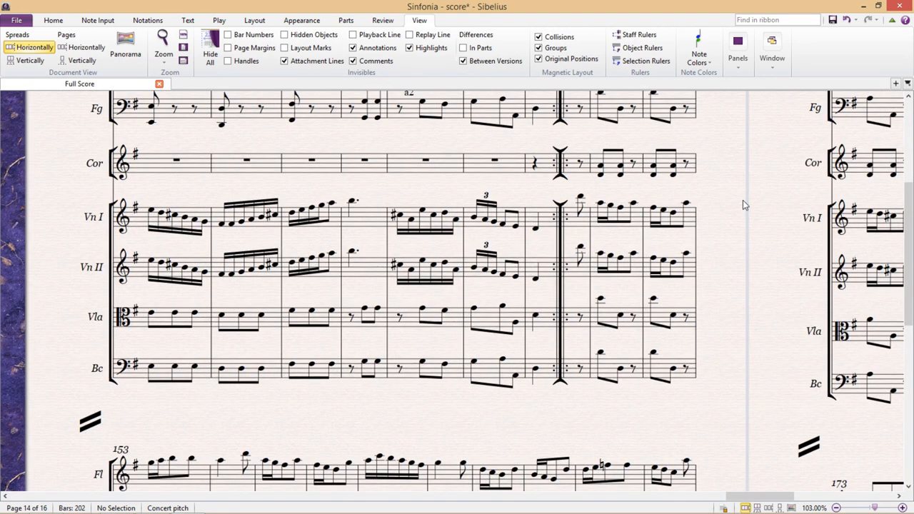
pyautogui.moveTo(719, 217)
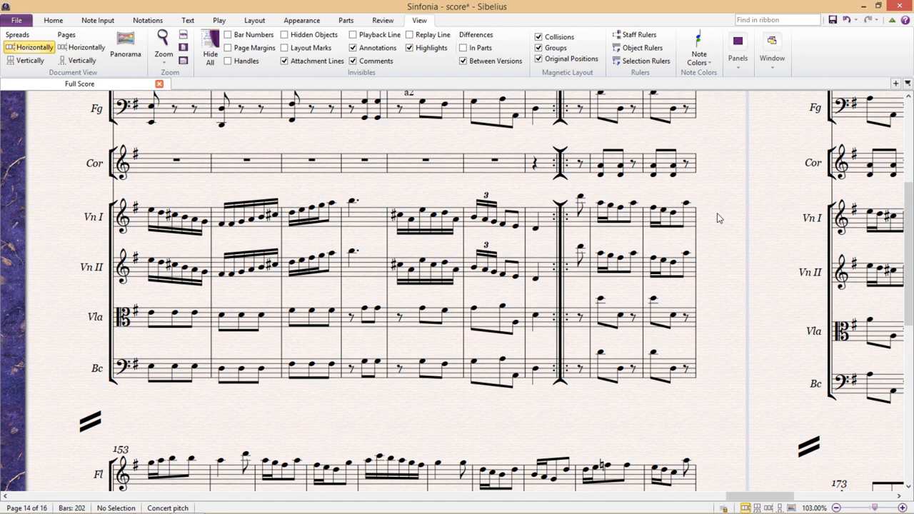
pyautogui.moveTo(719, 222)
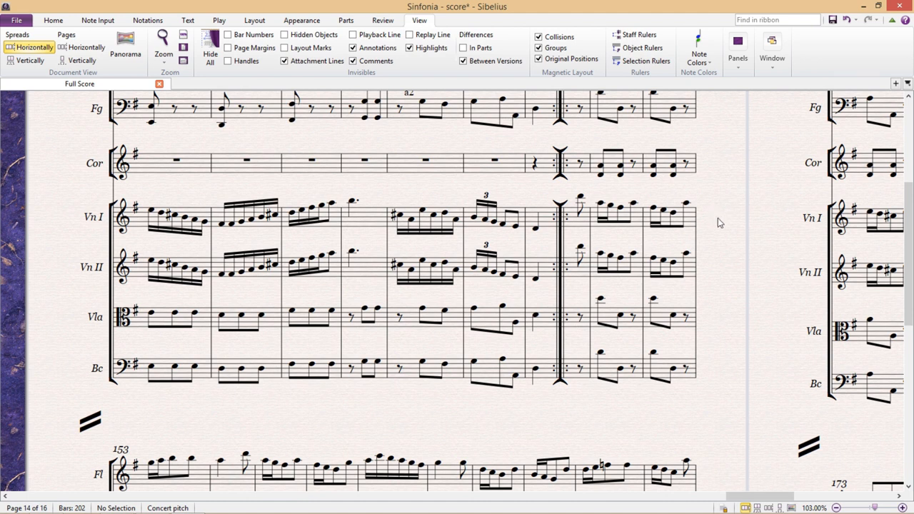
pyautogui.moveTo(724, 243)
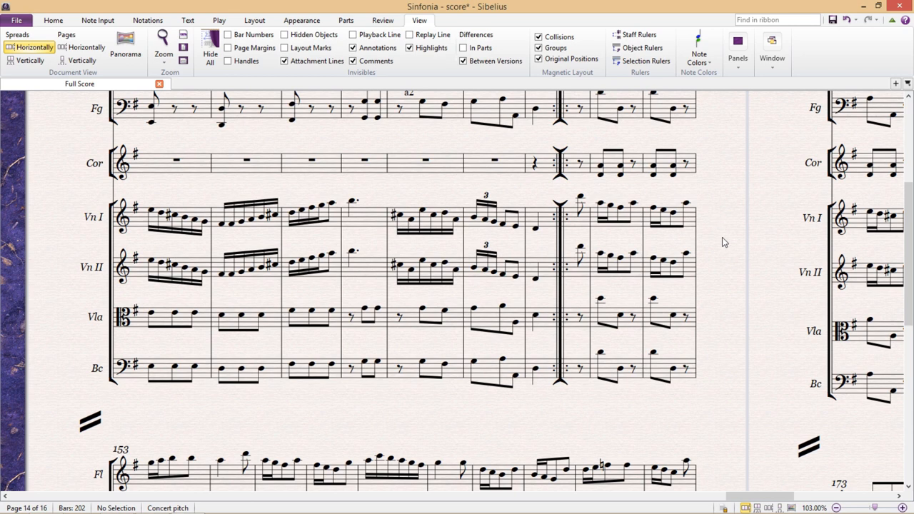
pyautogui.moveTo(892, 476)
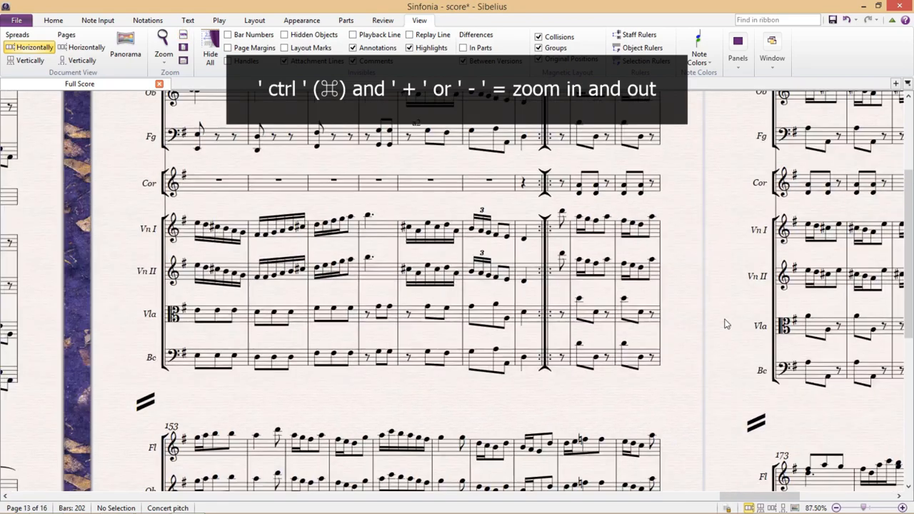
# Step: Zoom out to about 16% so pages appear as a long row of small spreads
pyautogui.press('ctrl+-')
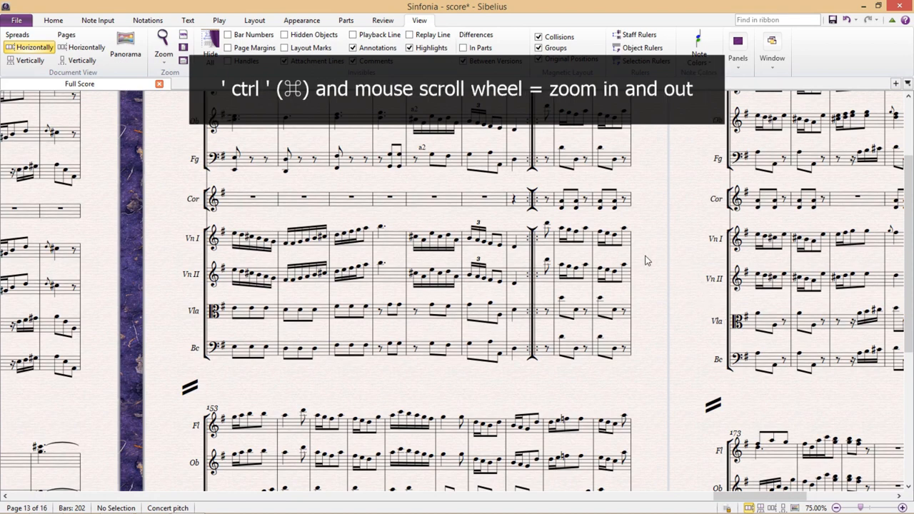
pyautogui.scroll(-3)
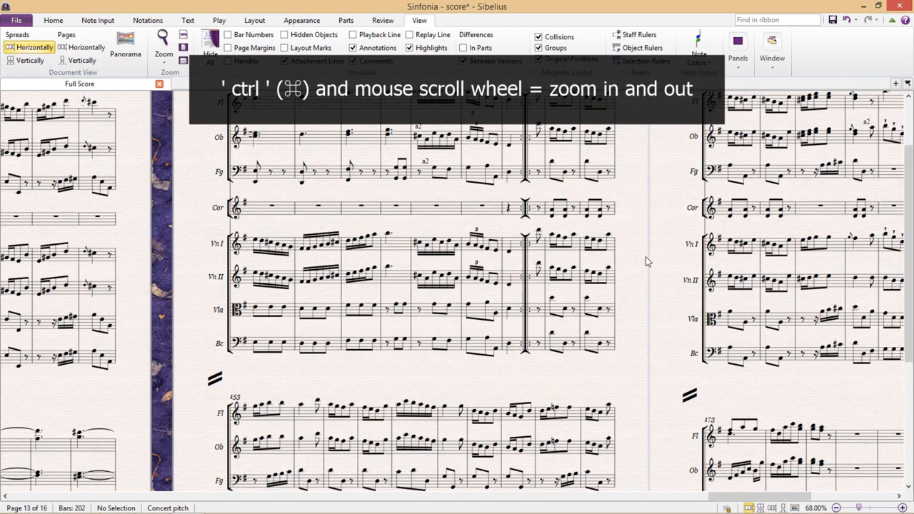
pyautogui.scroll(3)
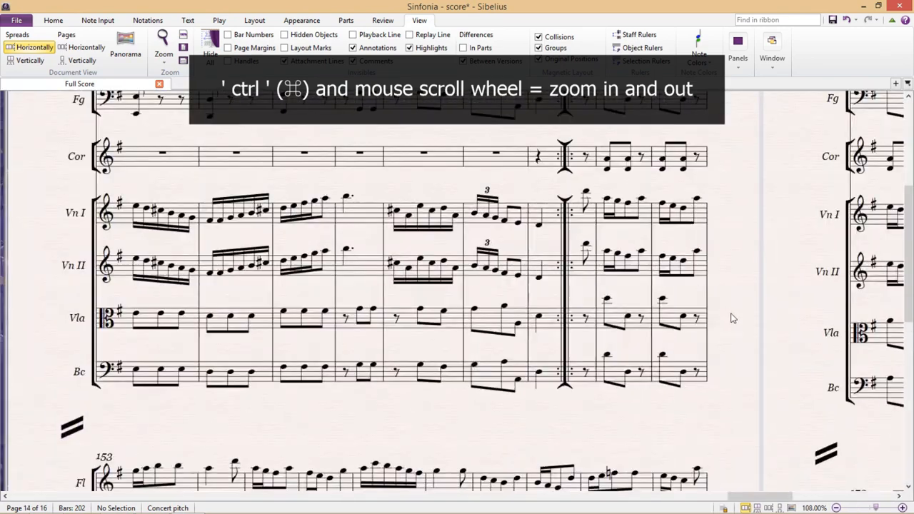
pyautogui.scroll(-3)
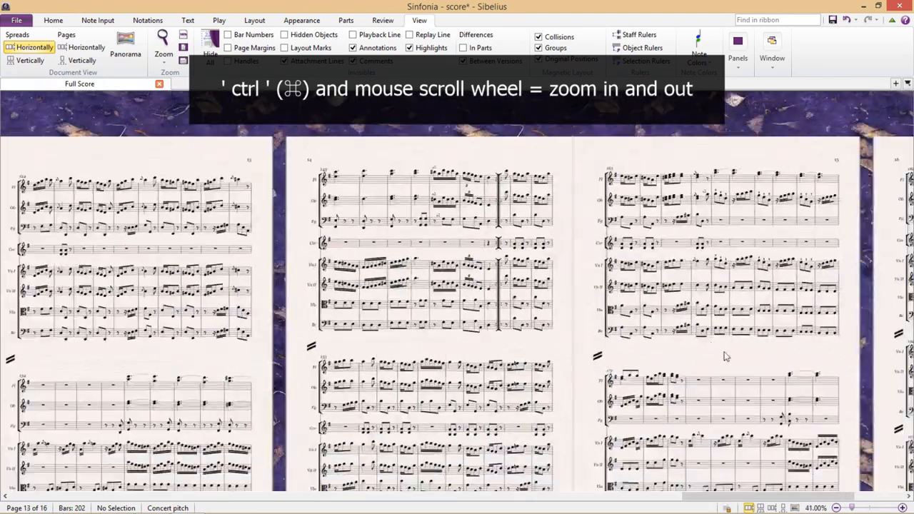
pyautogui.scroll(-3)
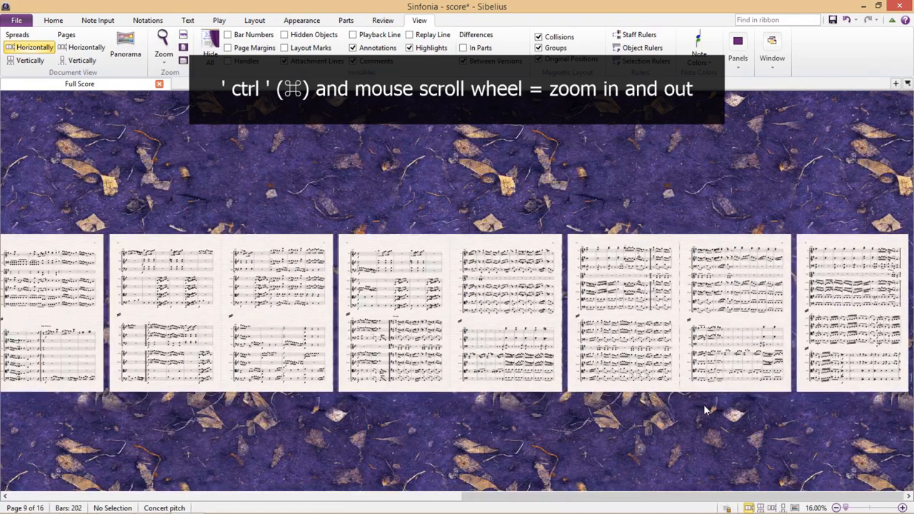
pyautogui.scroll(3)
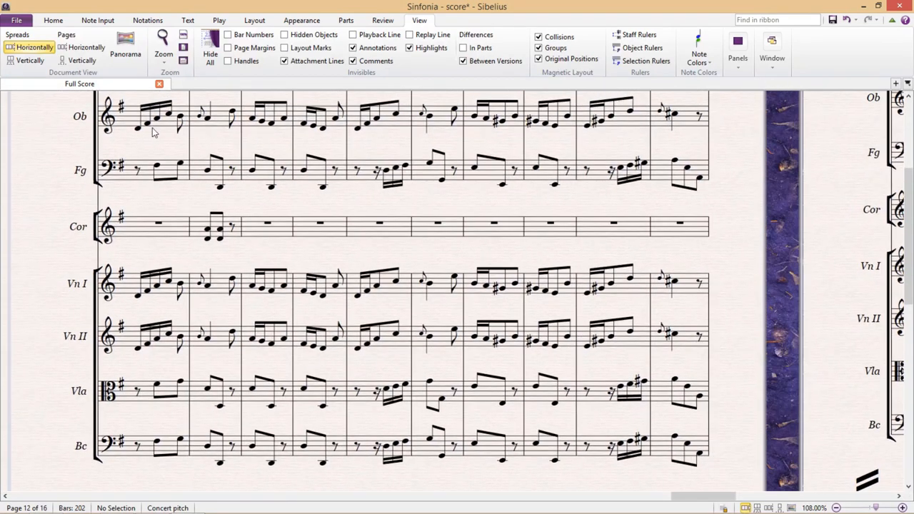
# Step: Zoom back in on page 12's oboe-to-basso continuo system at about 78%
pyautogui.click(137, 128)
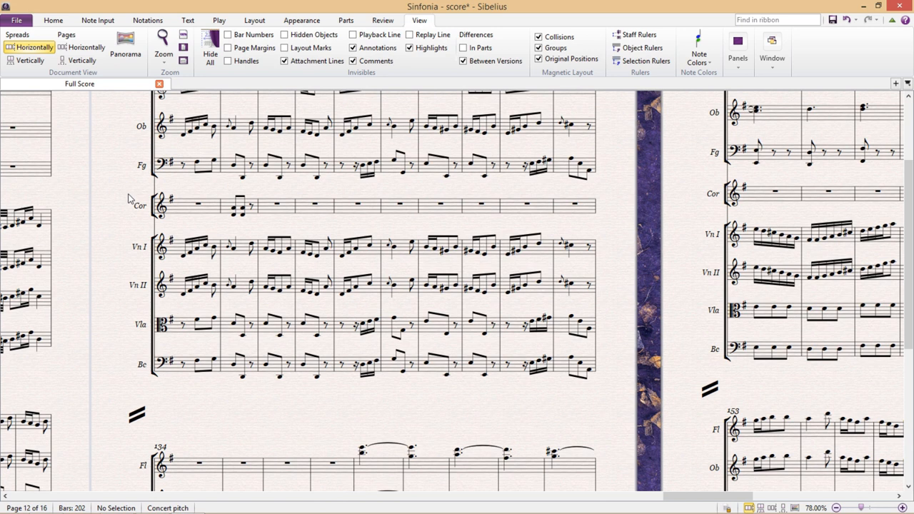
pyautogui.moveTo(127, 199)
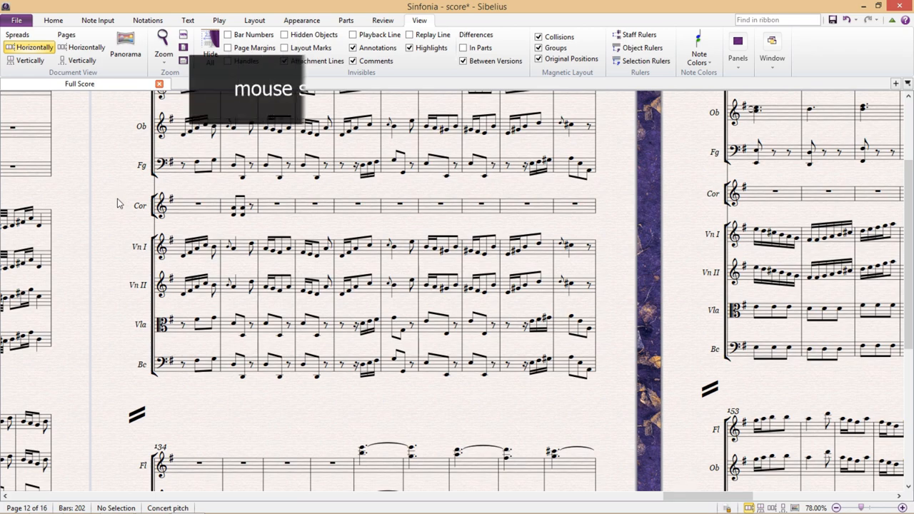
# Step: Scroll through the score to page 13, with systems starting at bars 153 and 173
pyautogui.scroll(-3)
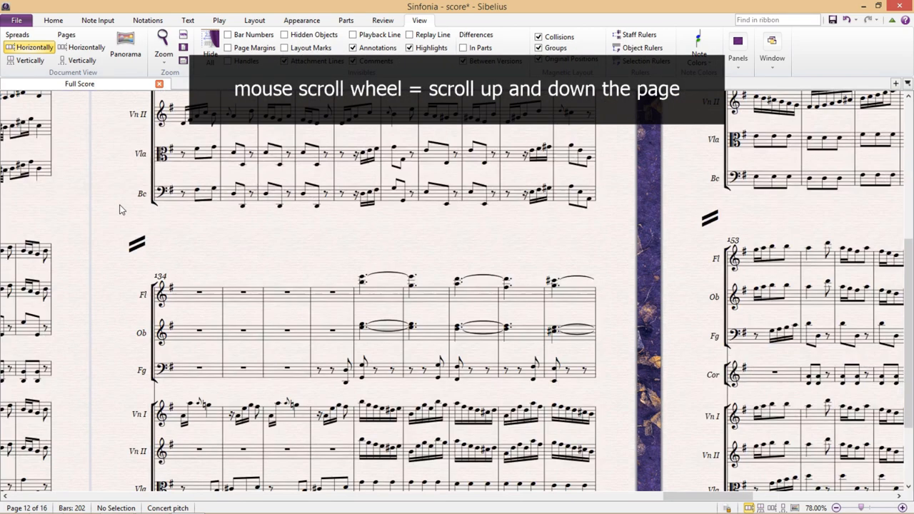
pyautogui.scroll(3)
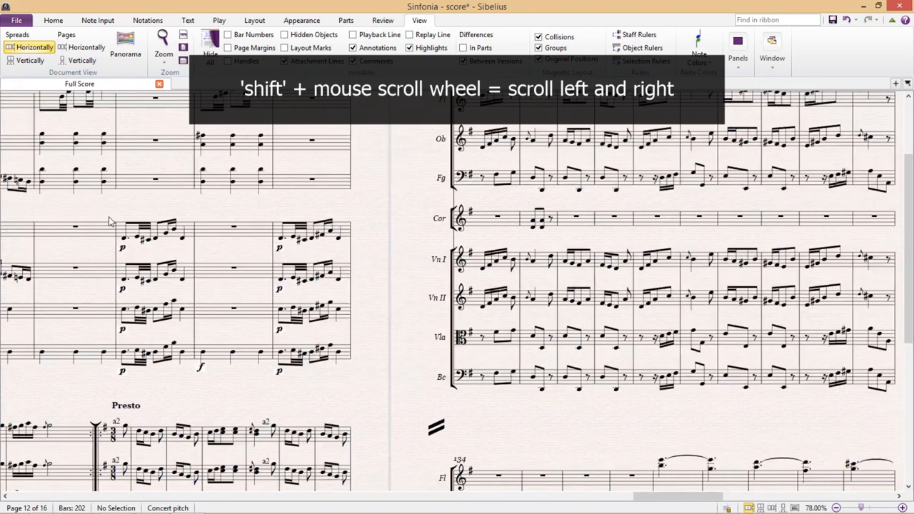
pyautogui.hscroll(3)
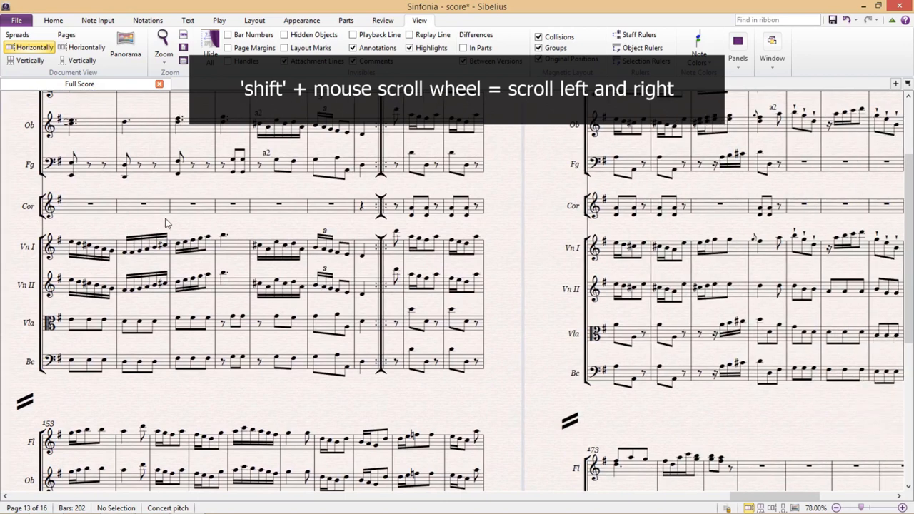
pyautogui.hscroll(3)
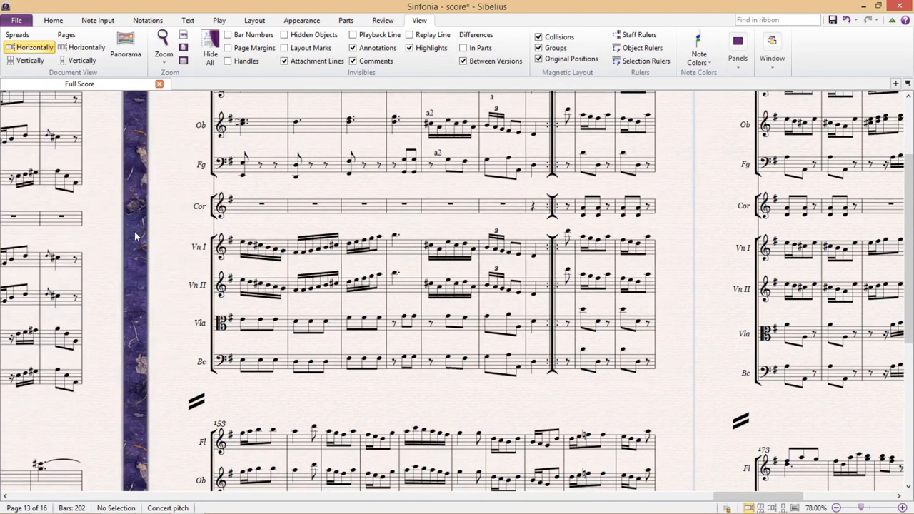
pyautogui.scroll(-3)
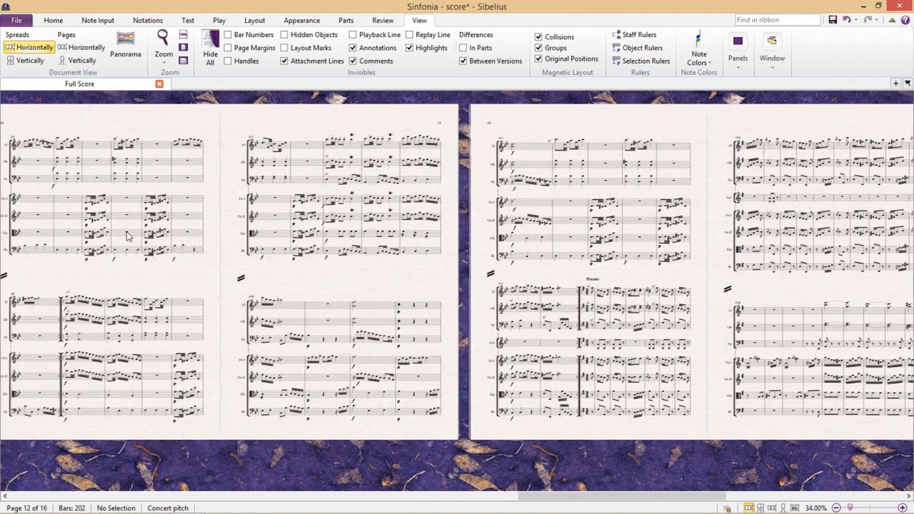
# Step: Flip page by page through the score, ending on the pages 7–8 spread at 54%
pyautogui.hscroll(-3)
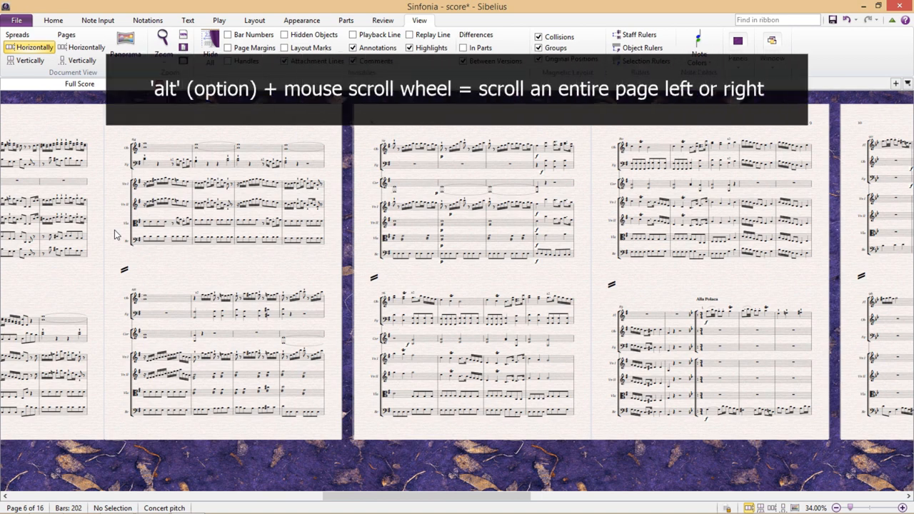
pyautogui.hscroll(3)
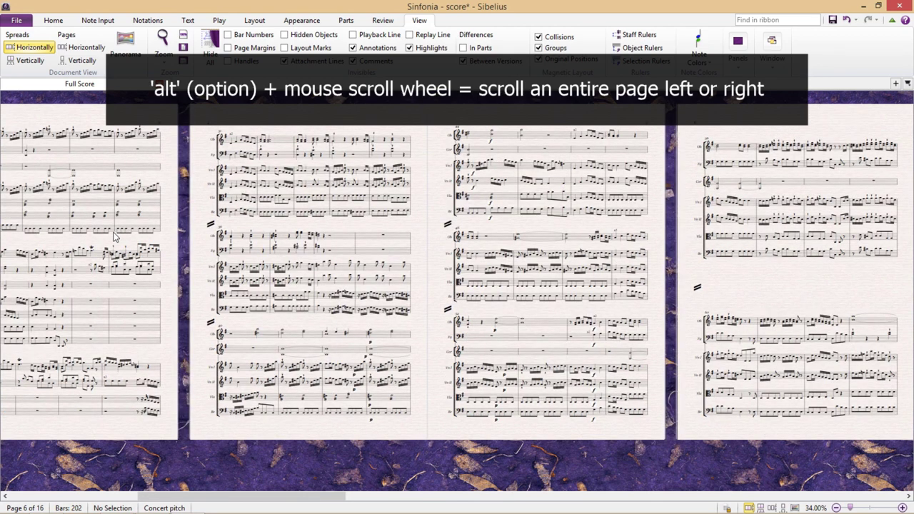
pyautogui.hscroll(3)
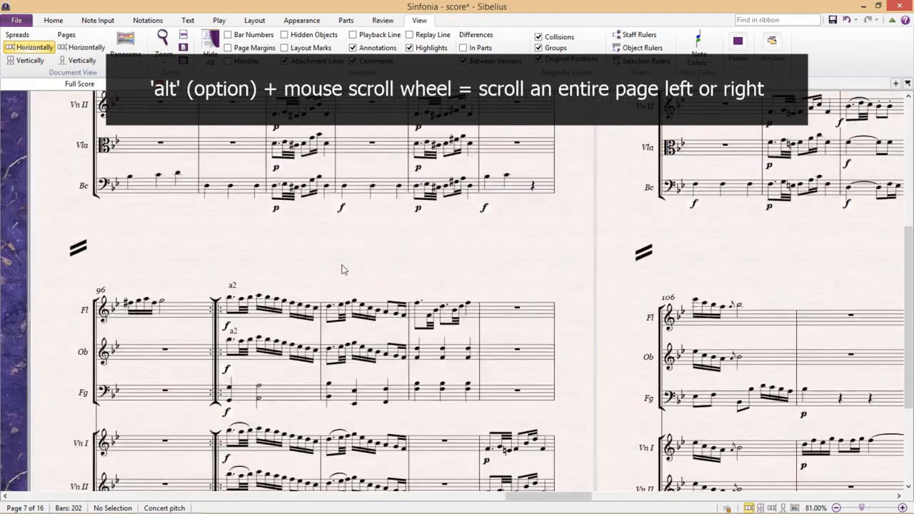
pyautogui.hscroll(3)
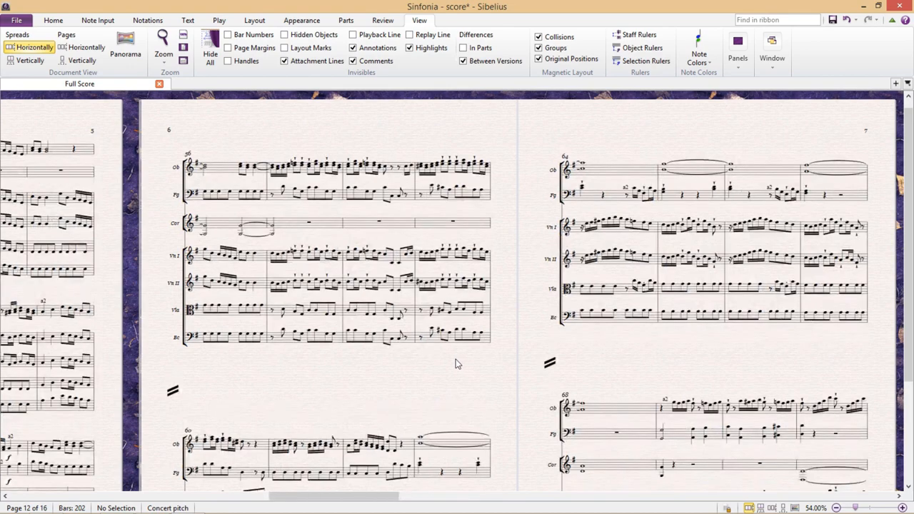
pyautogui.scroll(-3)
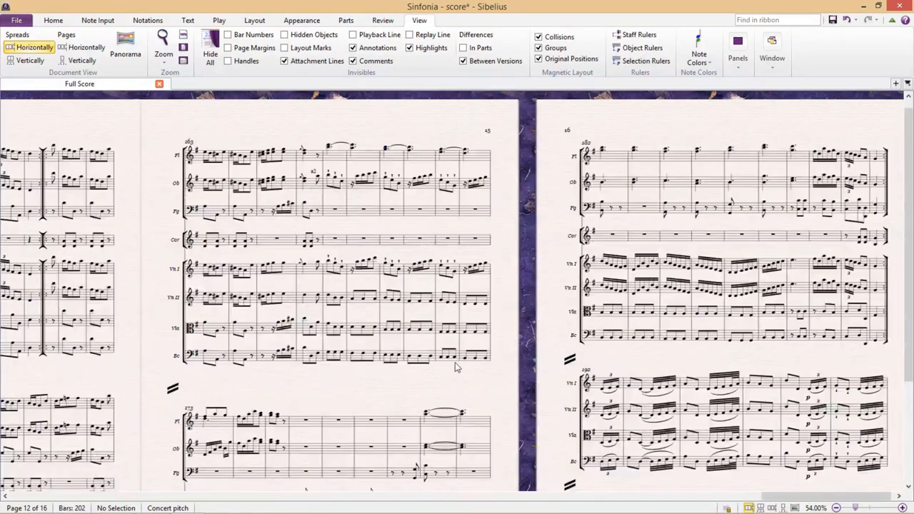
pyautogui.scroll(-3)
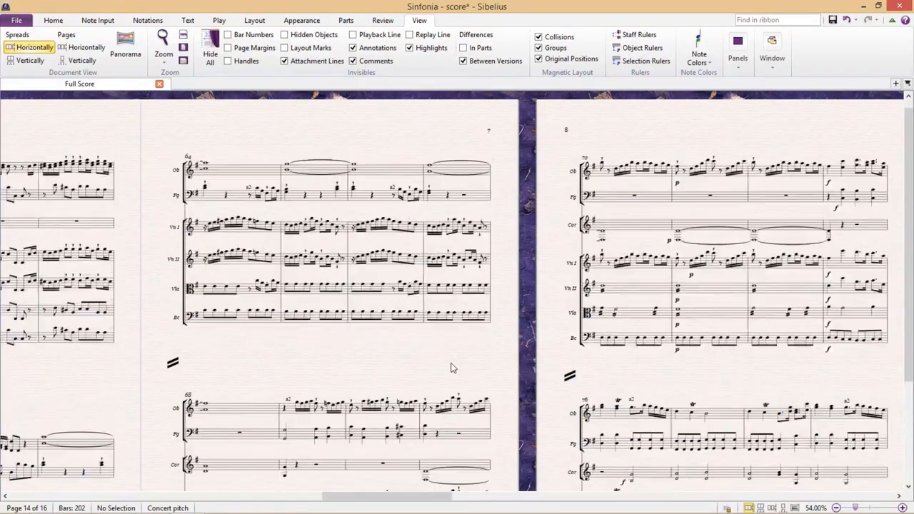
pyautogui.hscroll(3)
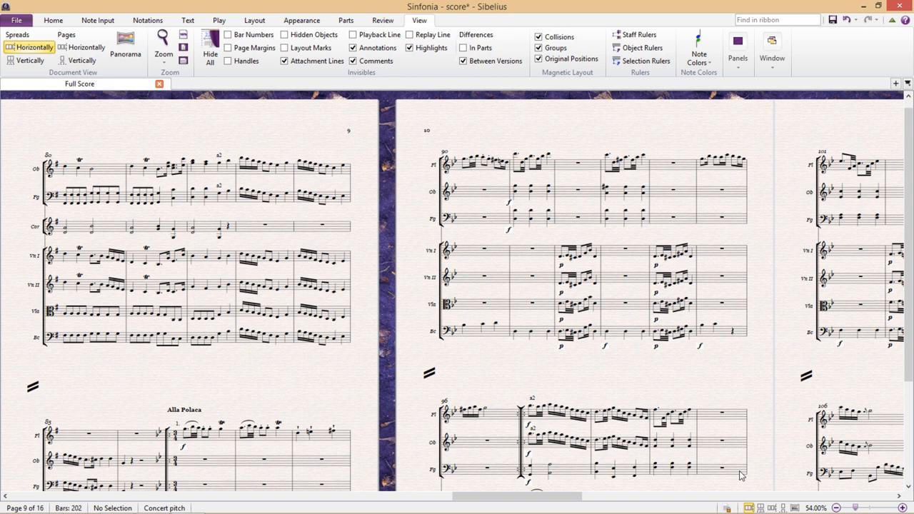
pyautogui.moveTo(785, 475)
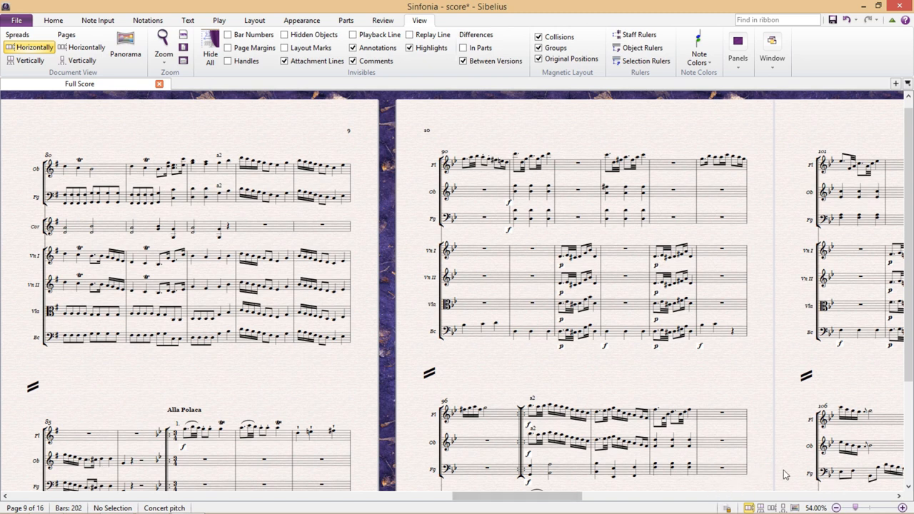
pyautogui.moveTo(582, 391)
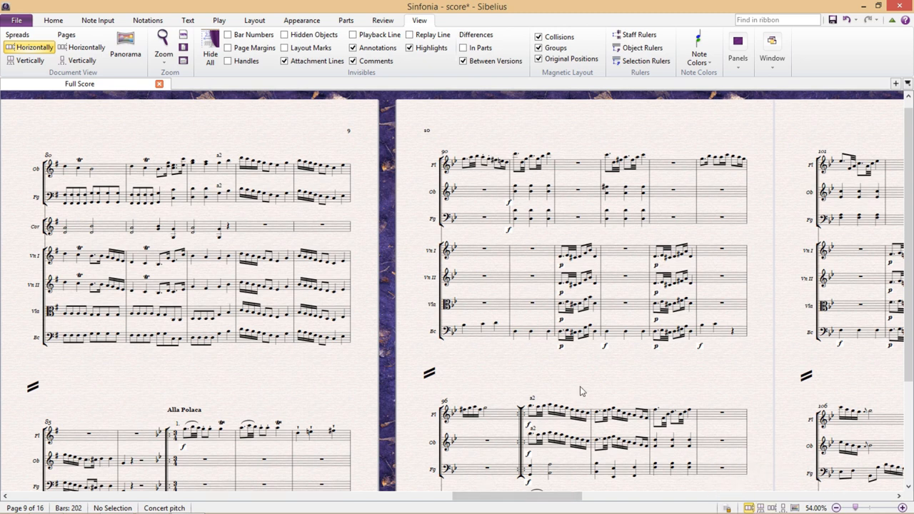
pyautogui.moveTo(112, 95)
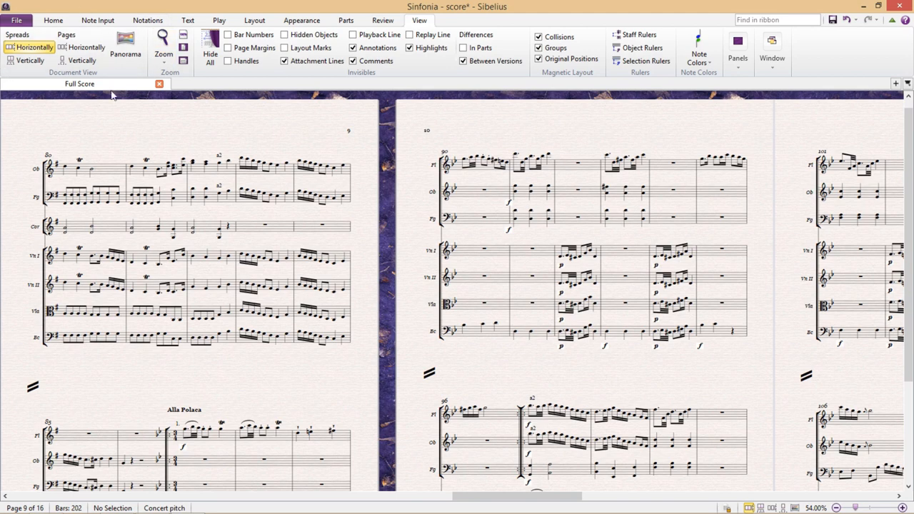
pyautogui.moveTo(79, 106)
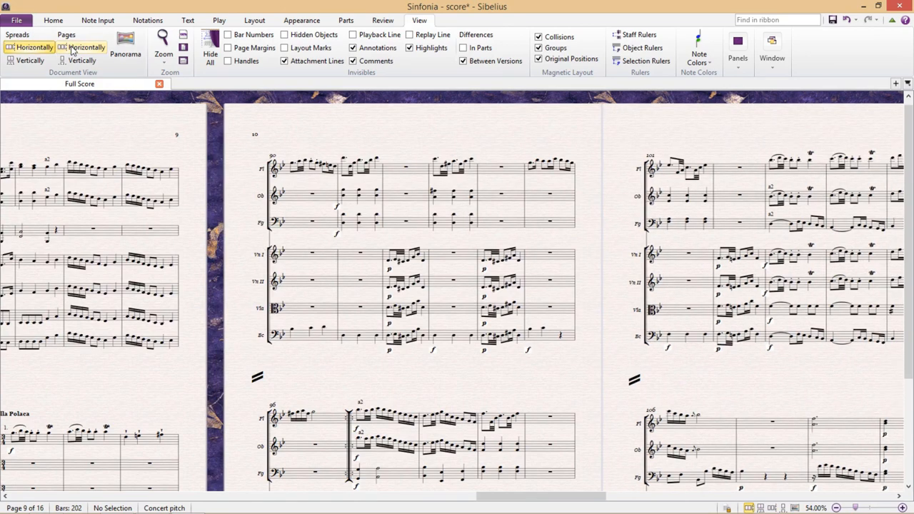
# Step: Try Spreads Vertically and Pages Vertically, then settle on Spreads Horizontally
pyautogui.click(30, 60)
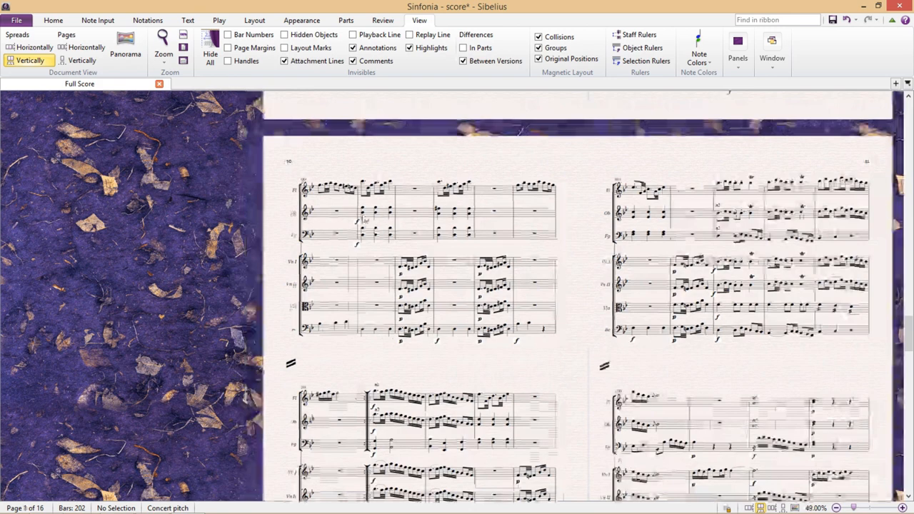
pyautogui.click(81, 59)
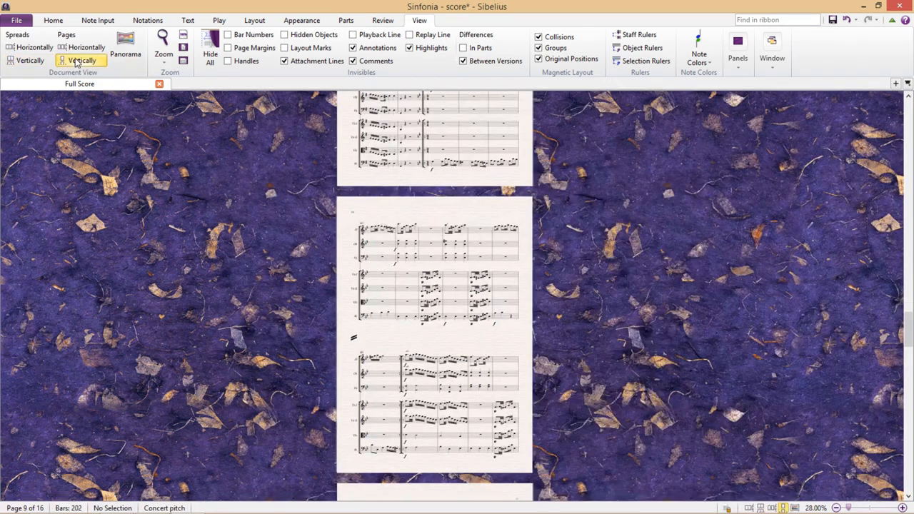
pyautogui.click(30, 60)
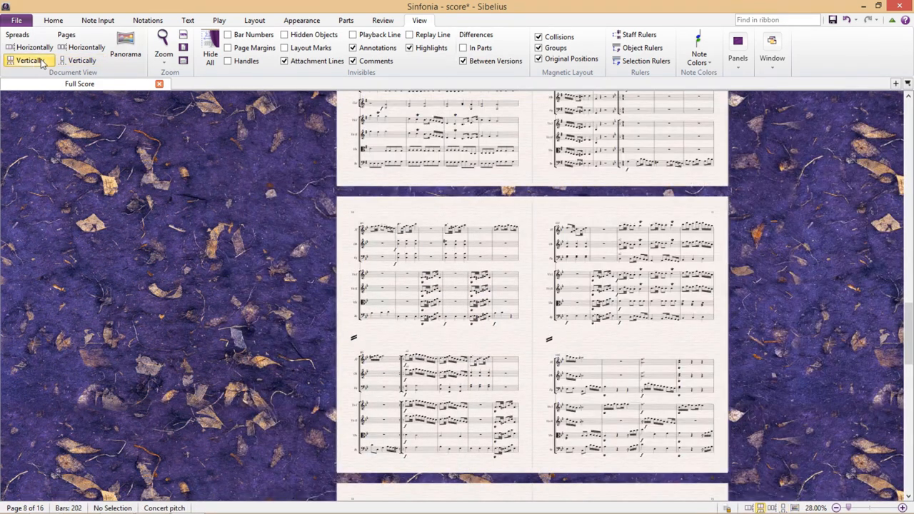
pyautogui.click(81, 60)
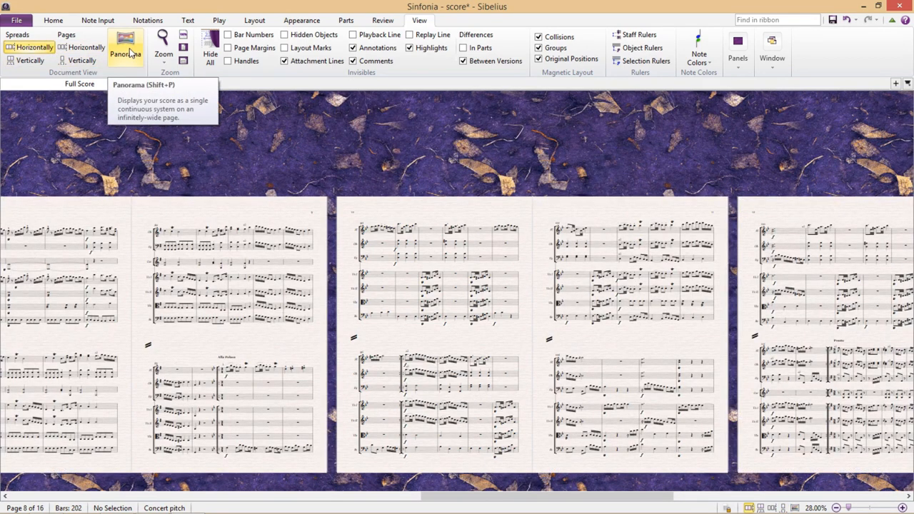
# Step: Switch to Panorama and scroll right to the Presto bars around 155–165
pyautogui.click(125, 46)
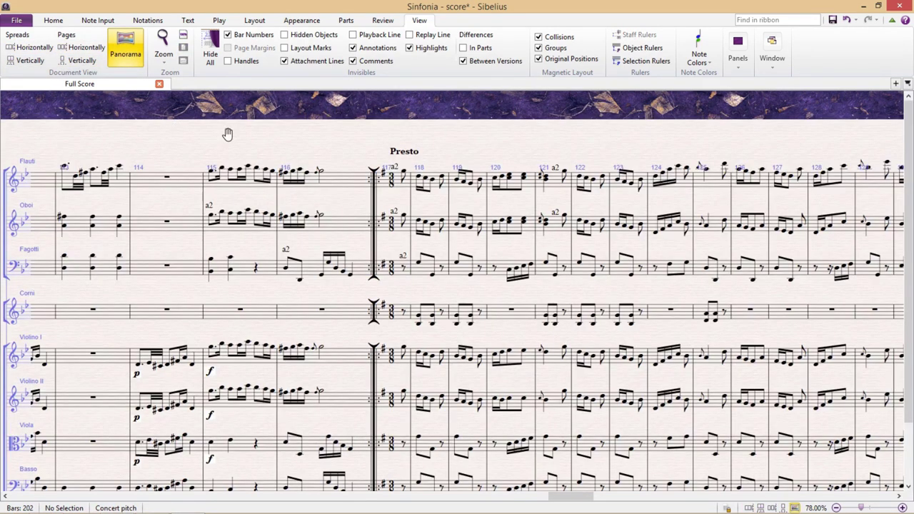
pyautogui.scroll(3)
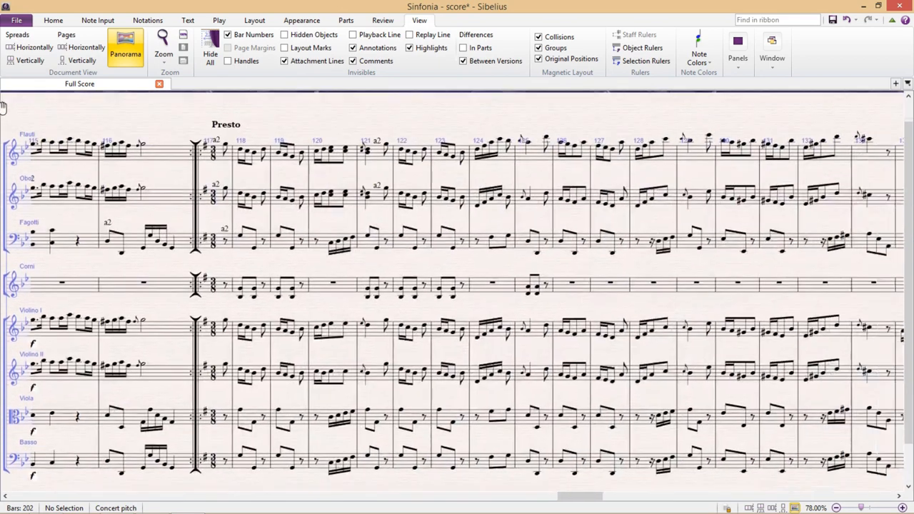
pyautogui.hscroll(3)
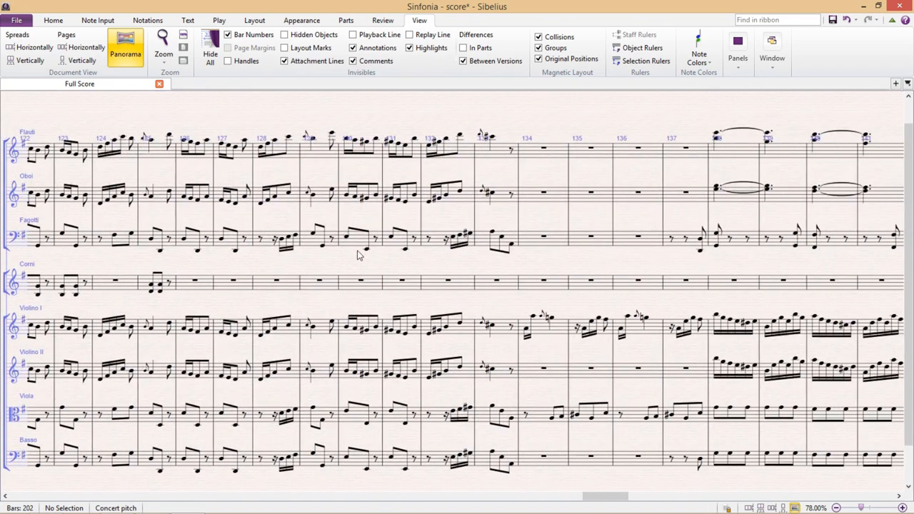
pyautogui.hscroll(3)
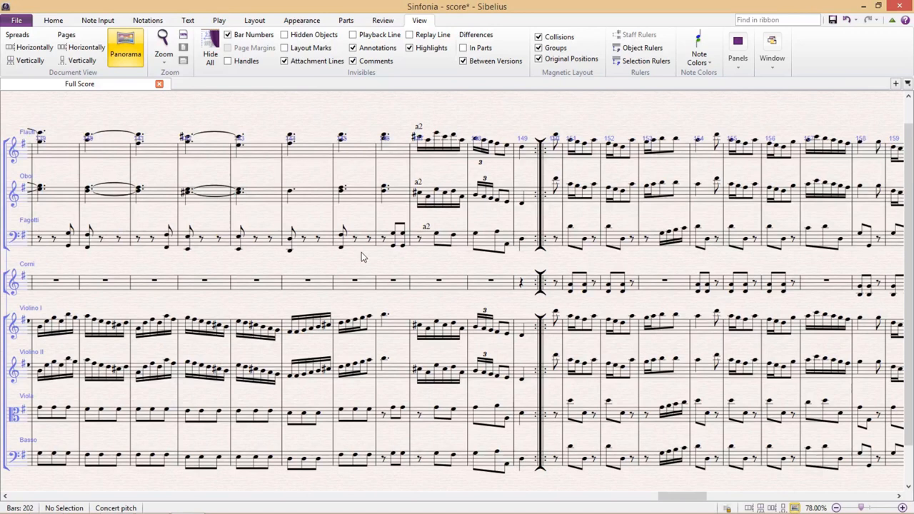
pyautogui.hscroll(3)
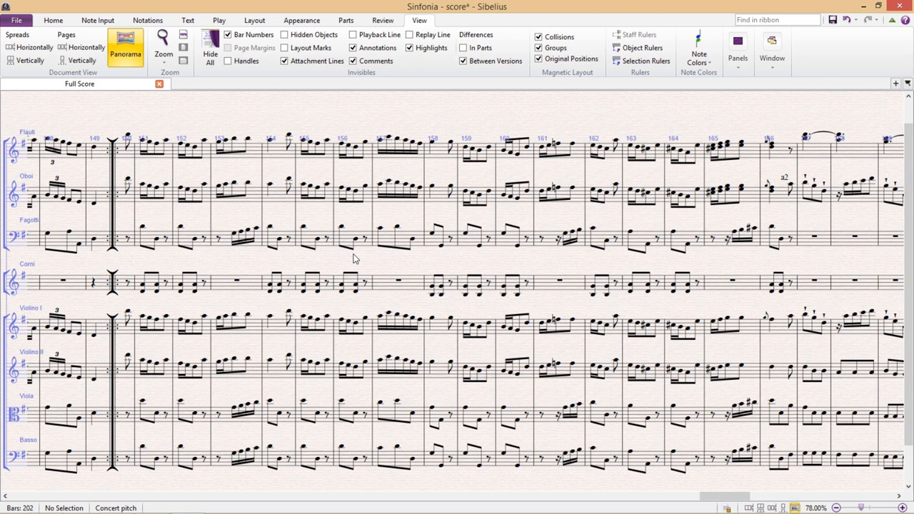
pyautogui.moveTo(361, 270)
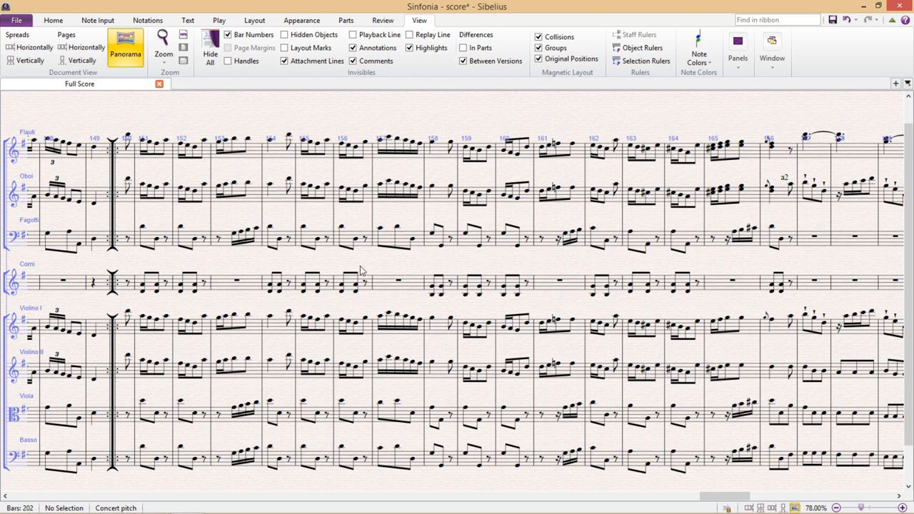
pyautogui.moveTo(429, 187)
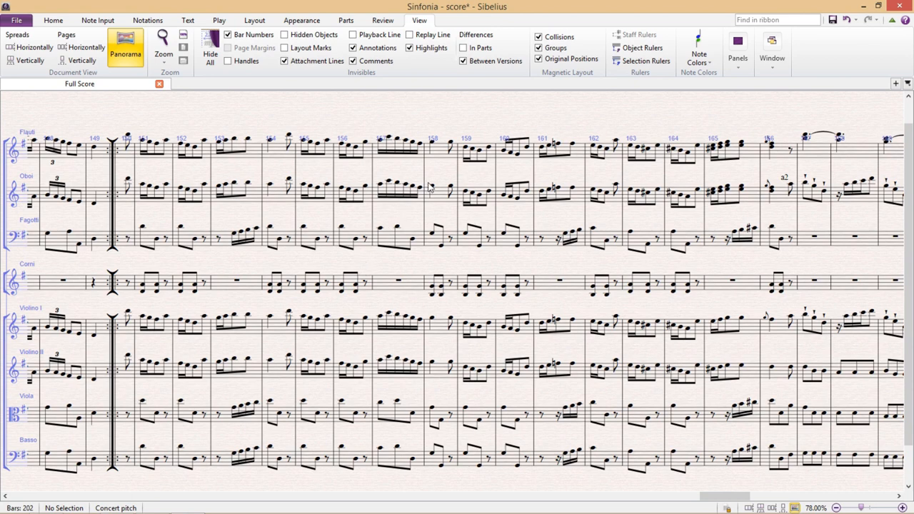
pyautogui.click(437, 155)
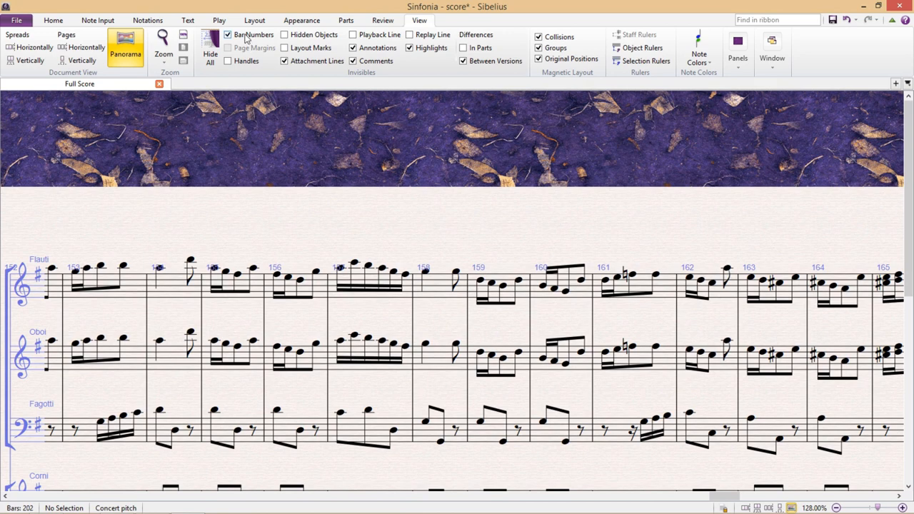
# Step: Untick Bar Numbers under Invisibles and switch back to Spreads Horizontally
pyautogui.click(228, 35)
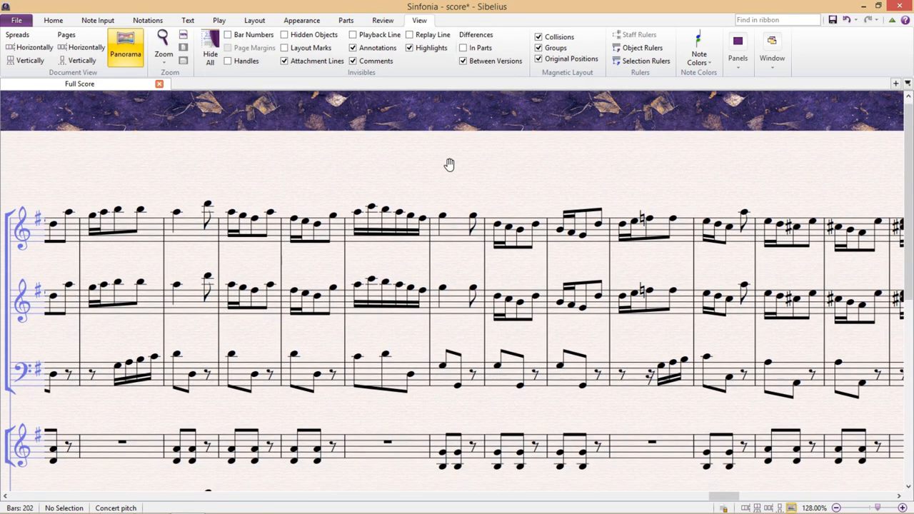
pyautogui.click(125, 46)
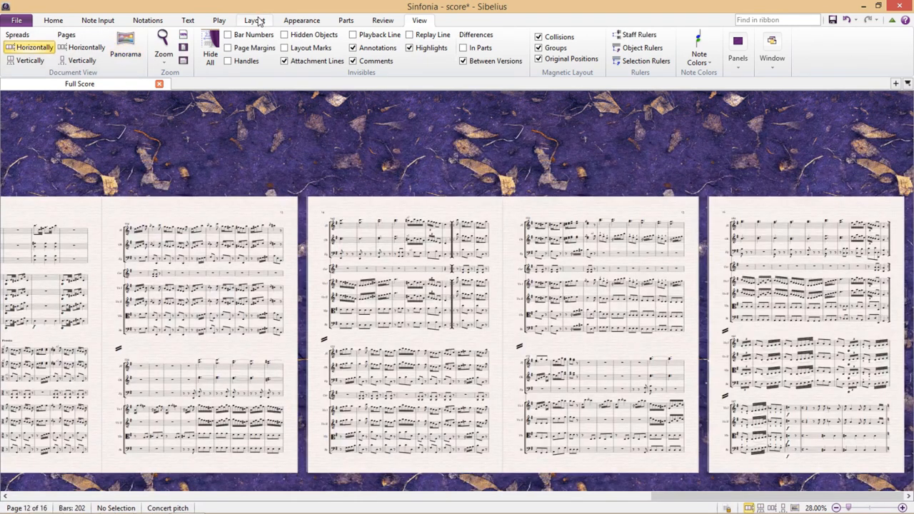
# Step: Focus on Staves with the flute's bar 144 selected, then view it in Panorama
pyautogui.click(254, 20)
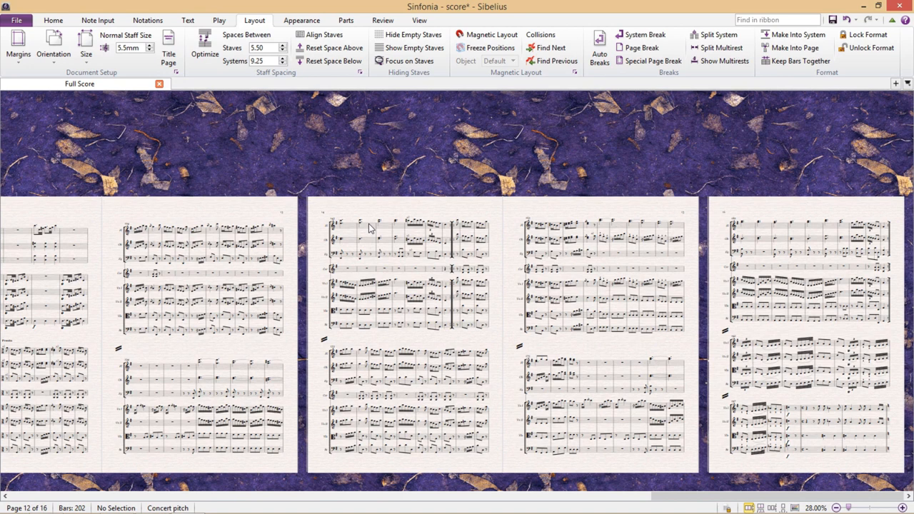
pyautogui.click(357, 227)
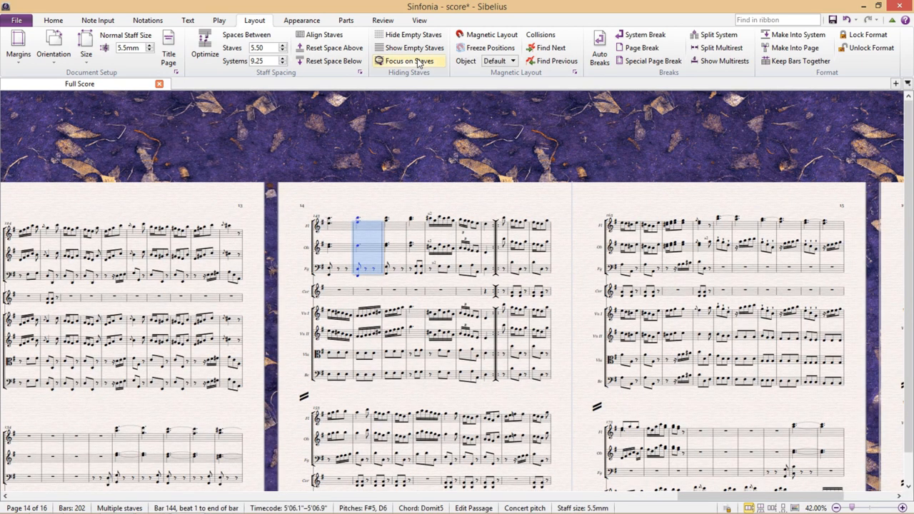
pyautogui.moveTo(410, 61)
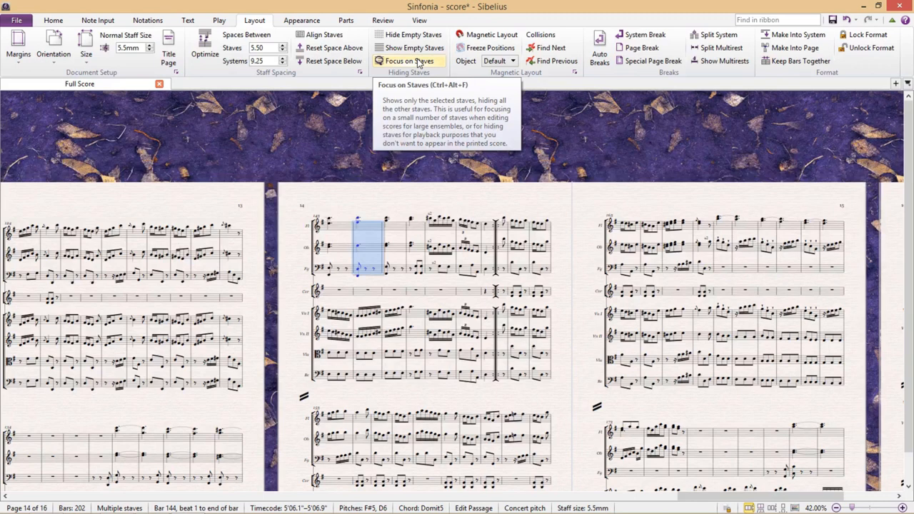
pyautogui.click(409, 60)
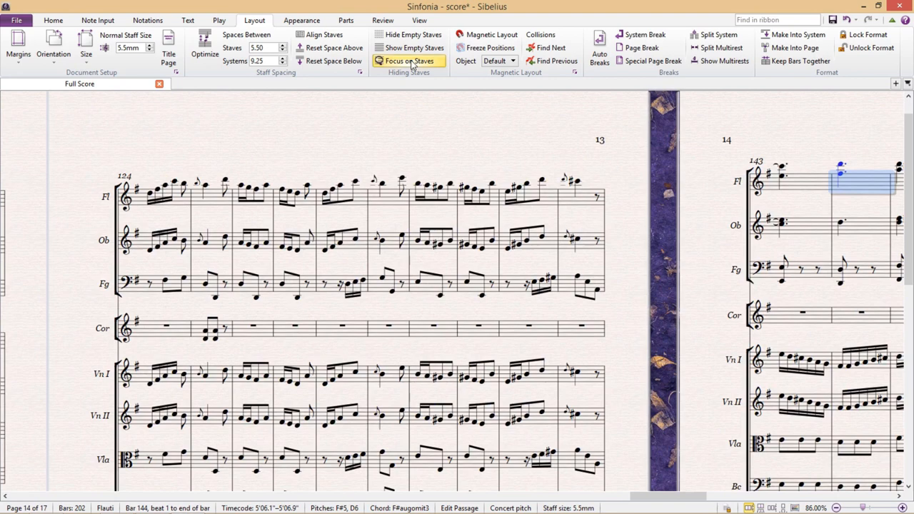
pyautogui.click(407, 60)
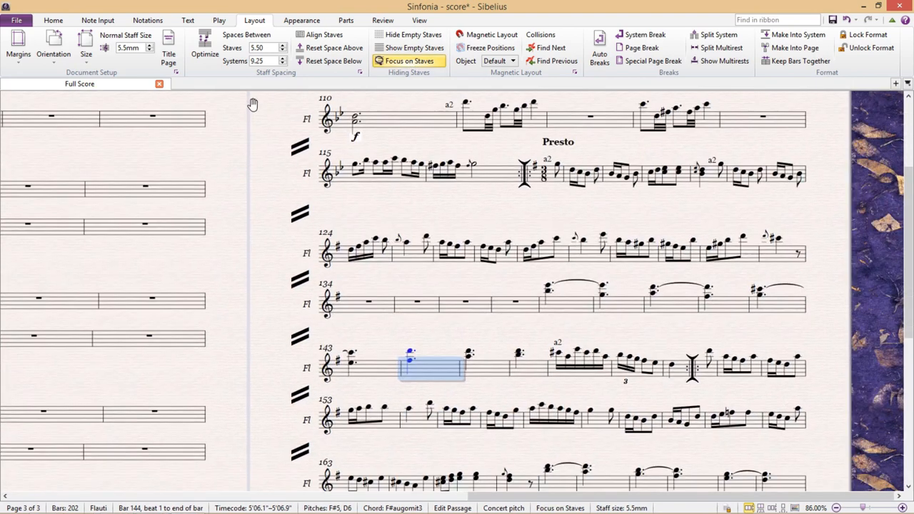
pyautogui.scroll(-3)
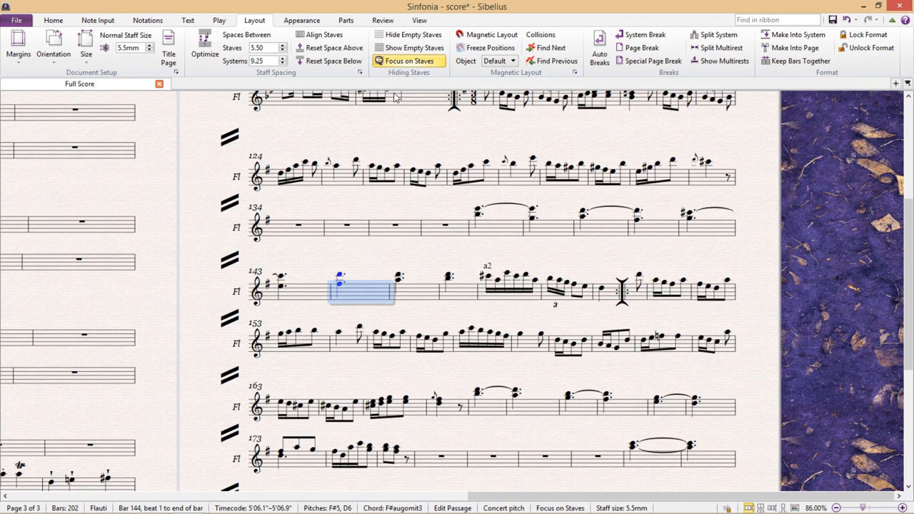
pyautogui.click(419, 20)
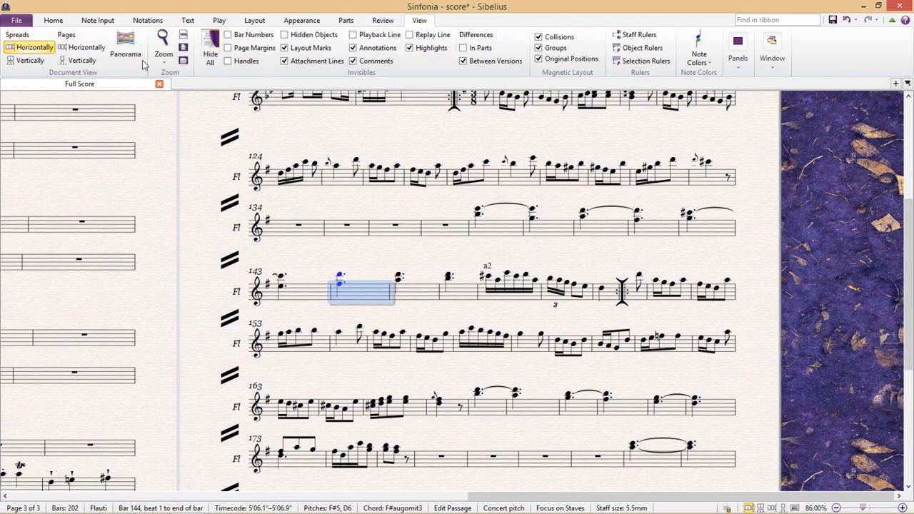
pyautogui.moveTo(125, 54)
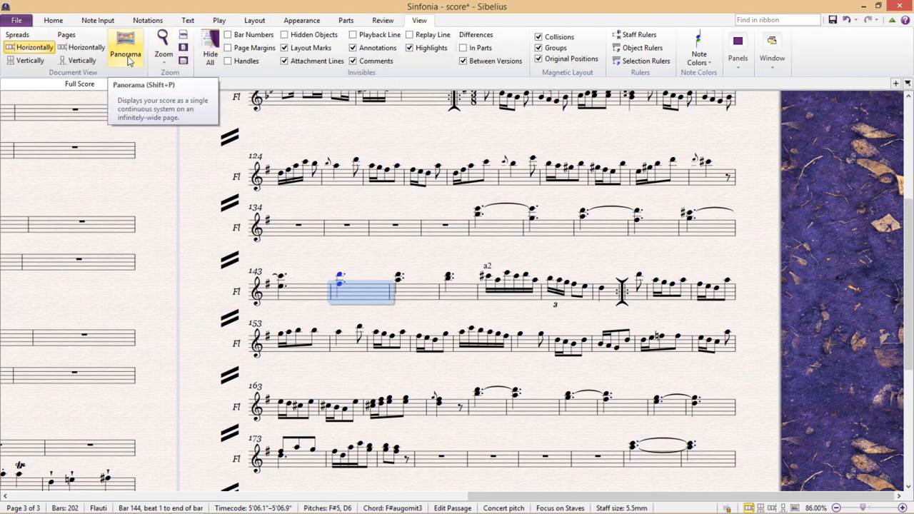
pyautogui.click(125, 50)
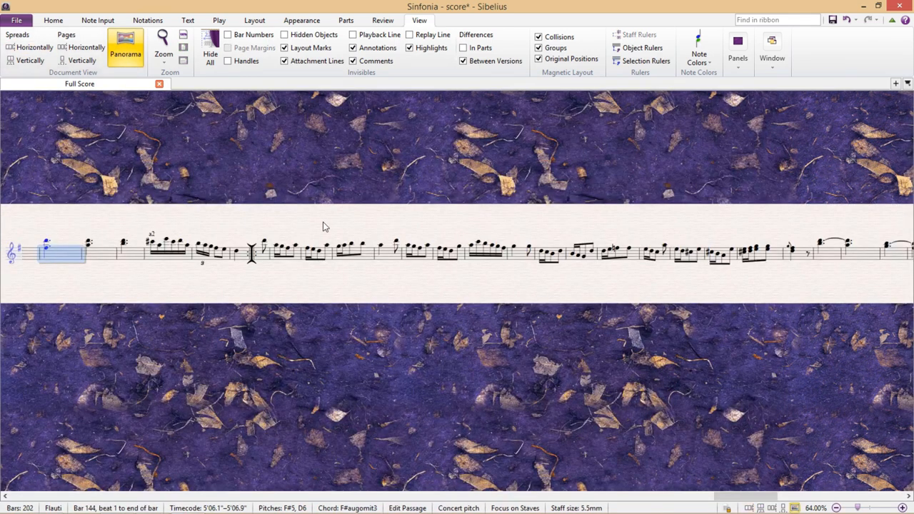